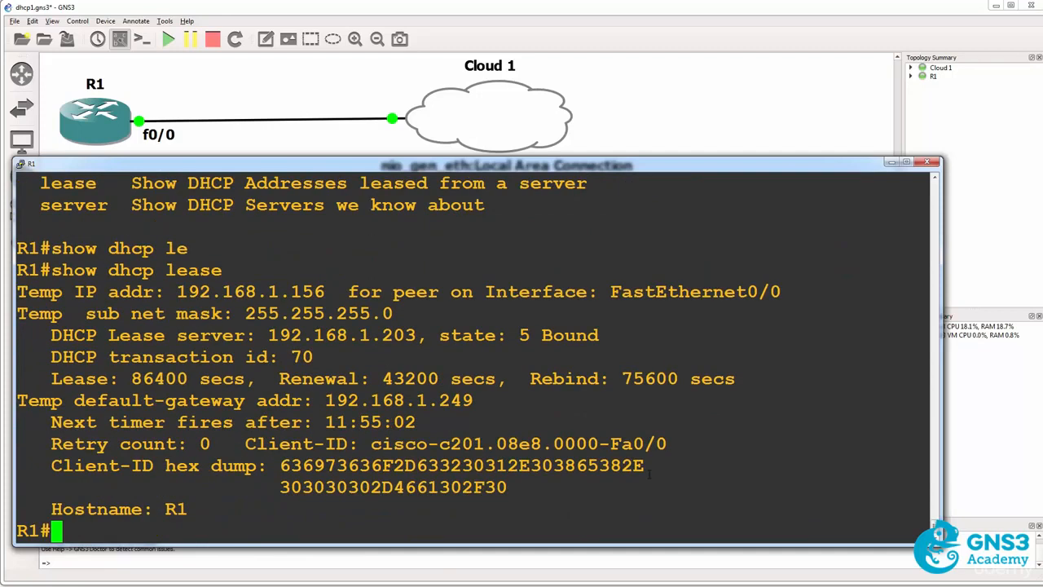
# Step: Open R1's console and display its DHCP server details
pyautogui.doubleClick(244, 292)
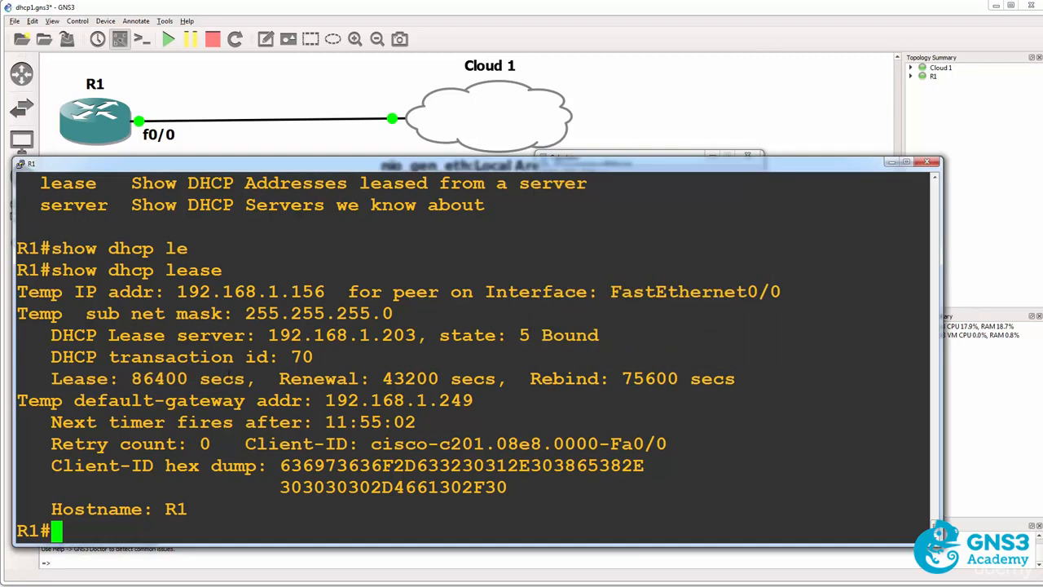
pyautogui.doubleClick(146, 378)
pyautogui.write('show dhcp')
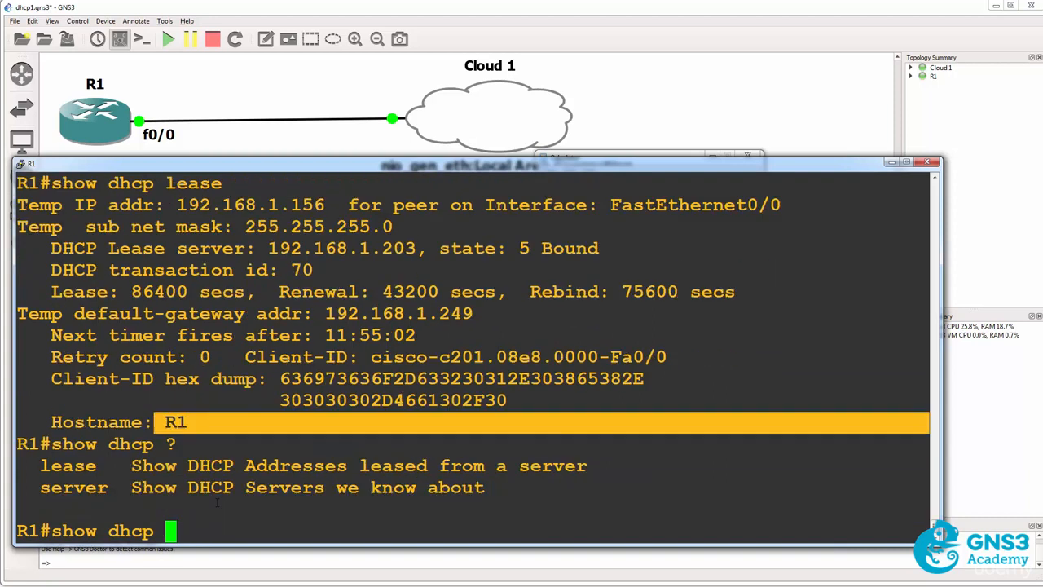
pyautogui.write('conf t')
pyautogui.press('Return')
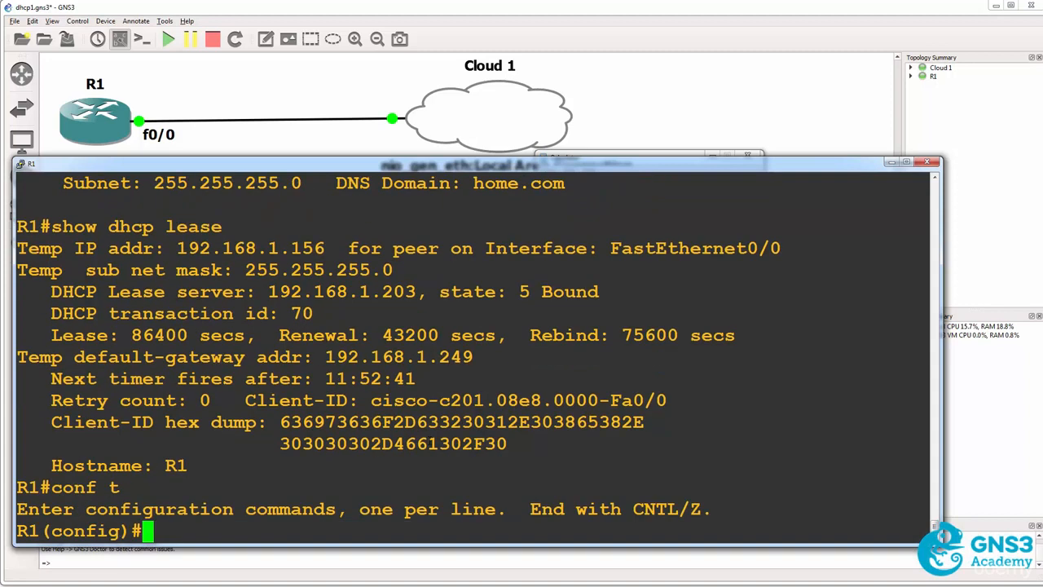
# Step: Assign FastEthernet0/0 static address 192.168.1.52 255.255.255.0 and exit configuration mode
pyautogui.write('int f0/0')
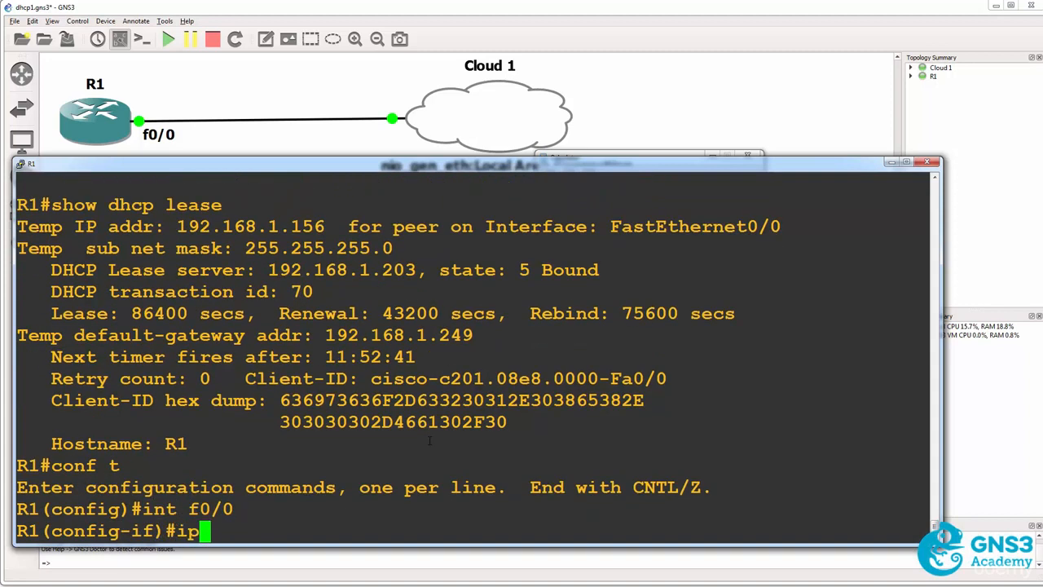
pyautogui.write('address 192.168.1.')
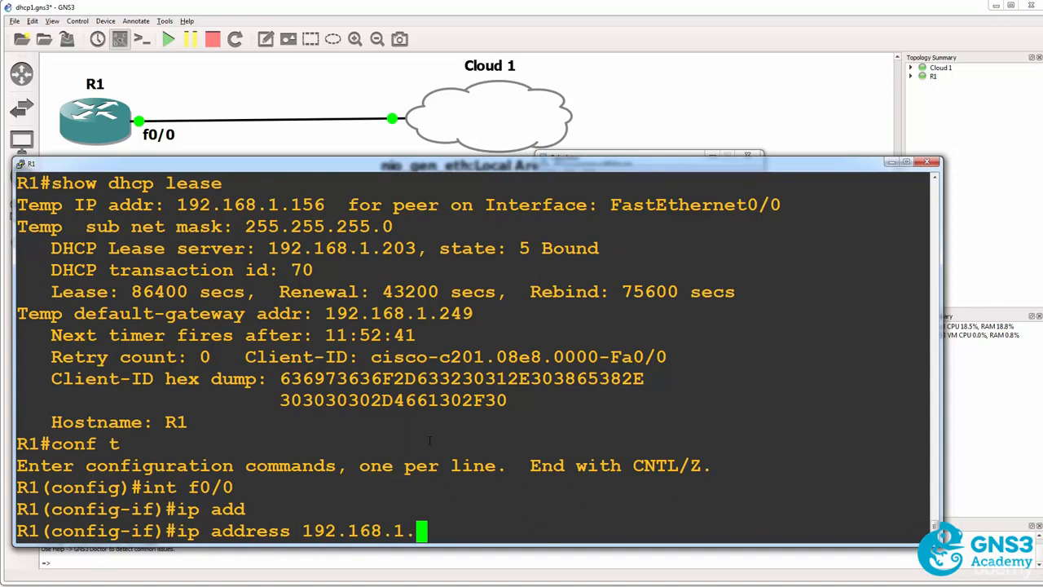
pyautogui.write('52')
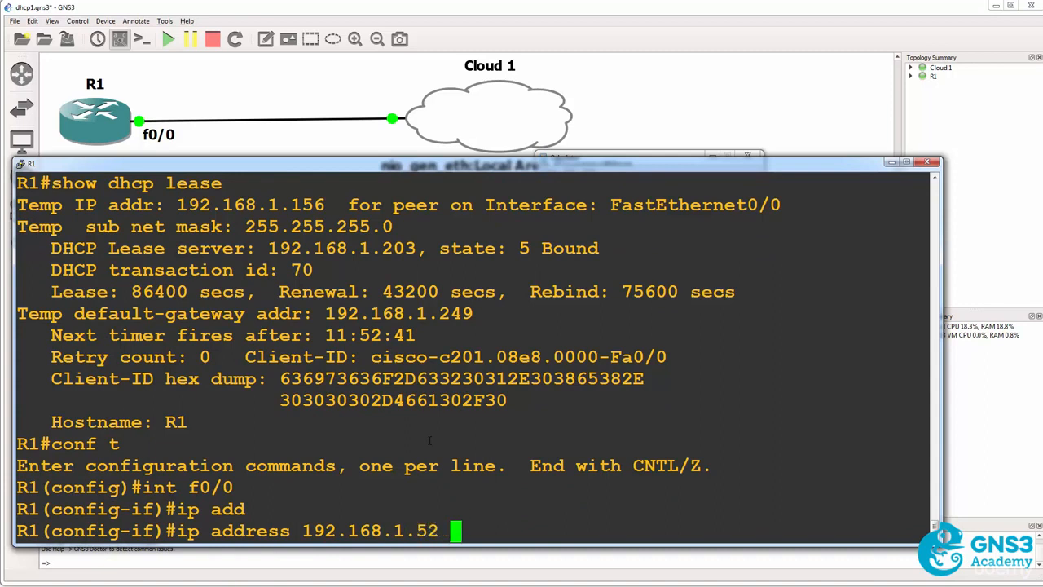
pyautogui.write('255/')
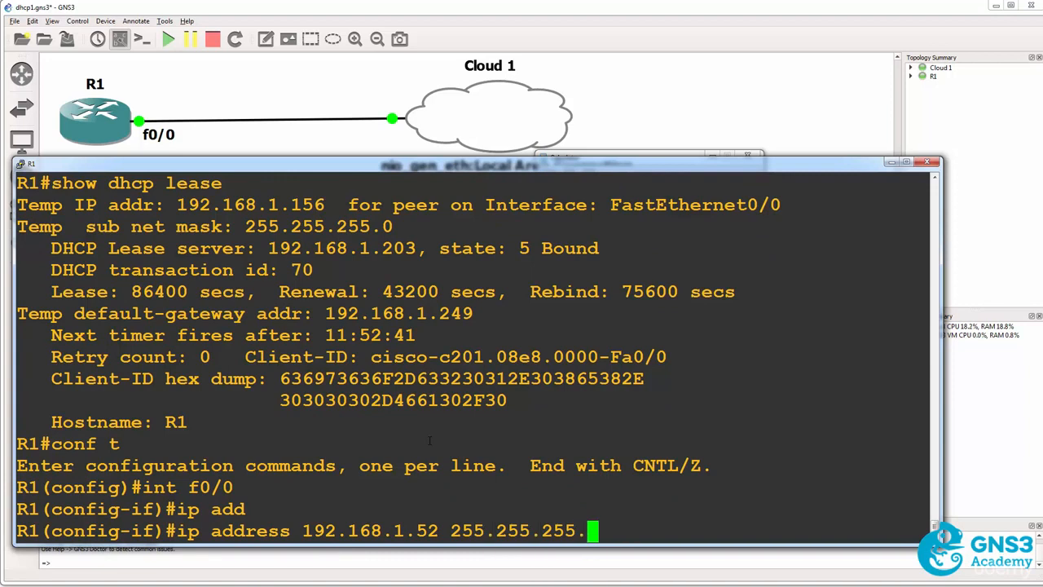
pyautogui.write('0')
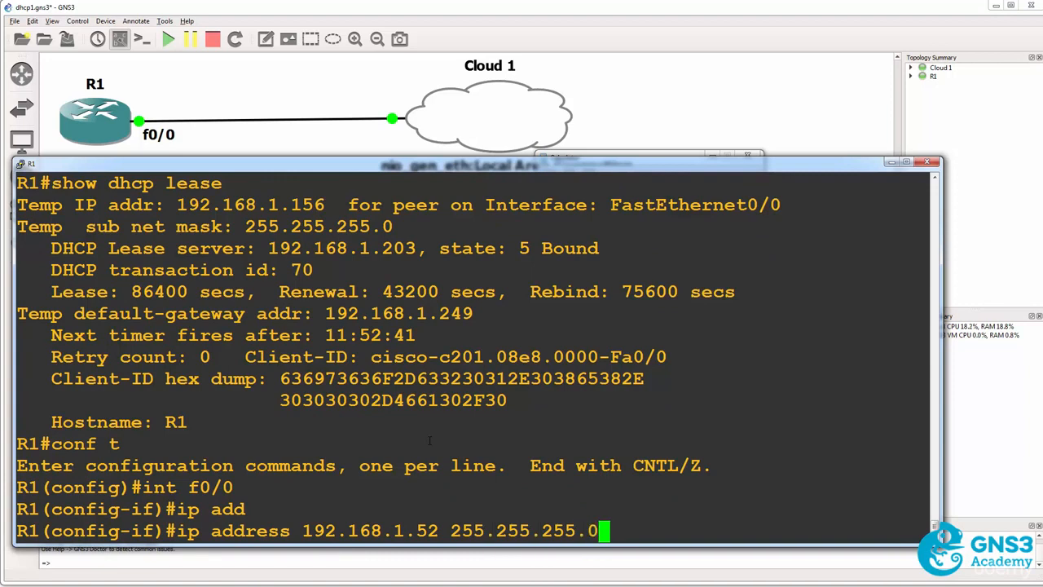
pyautogui.press('Return')
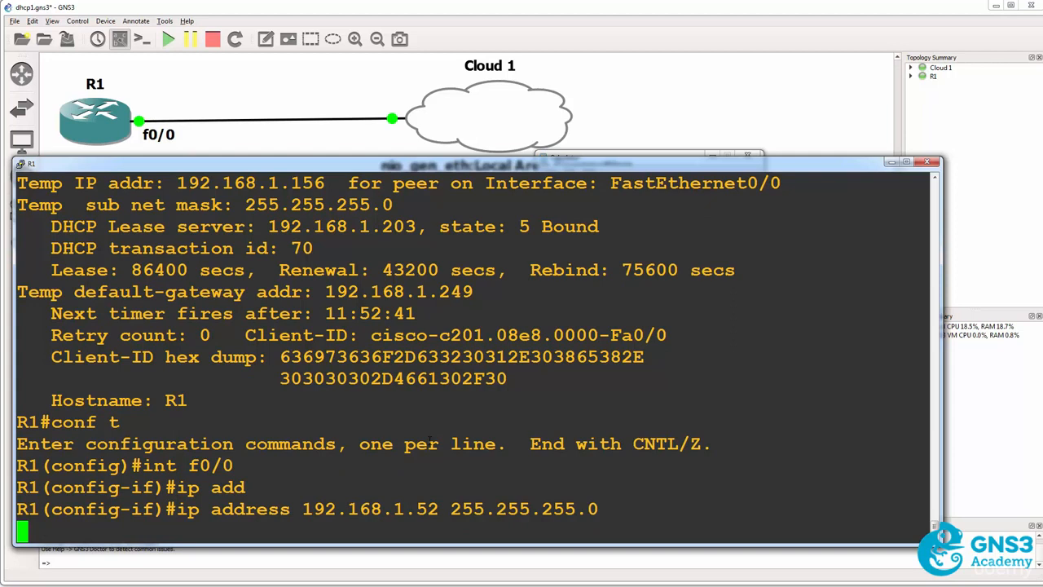
pyautogui.press('Return')
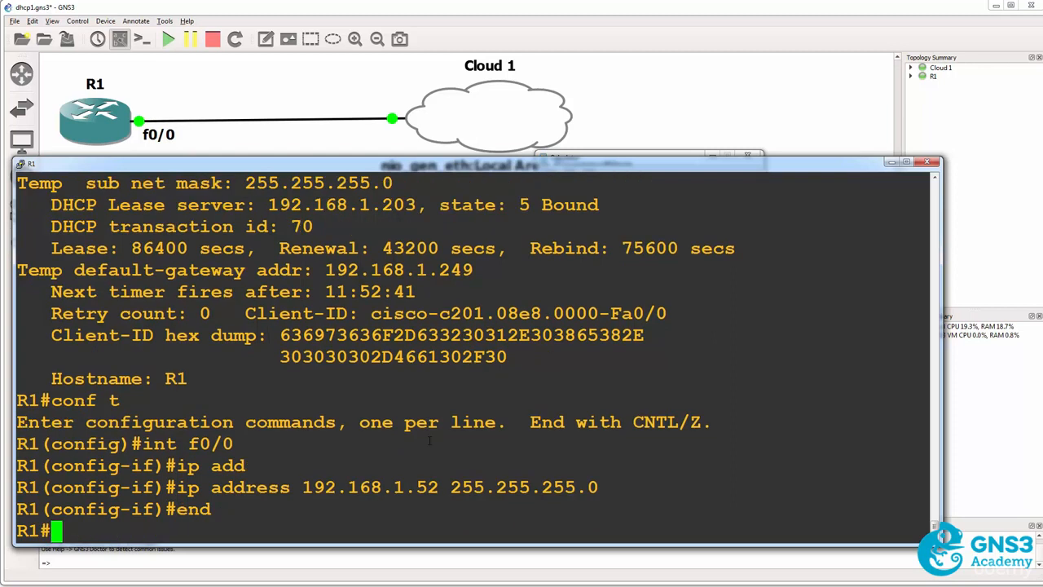
# Step: Check the DHCP lease, then shut and re-enable FastEthernet0/0 with its static address
pyautogui.write('sh dhc')
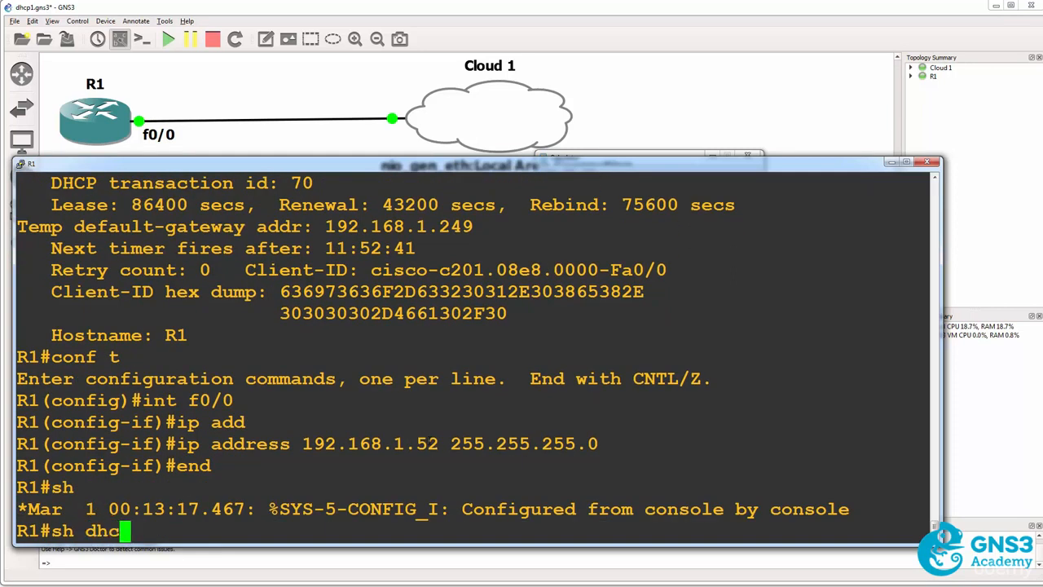
pyautogui.press('Return')
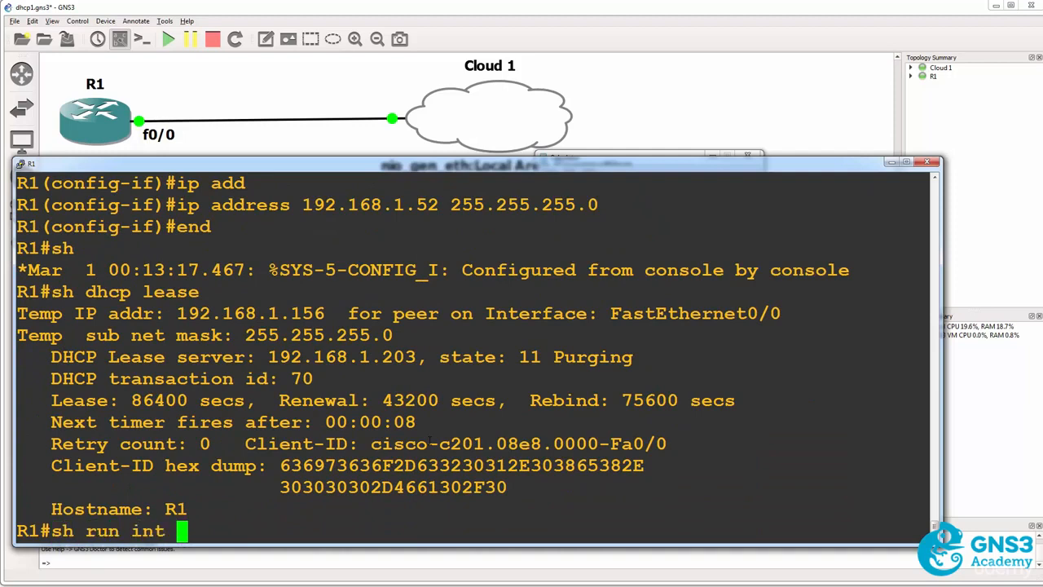
pyautogui.write('f0/0')
pyautogui.write('shut')
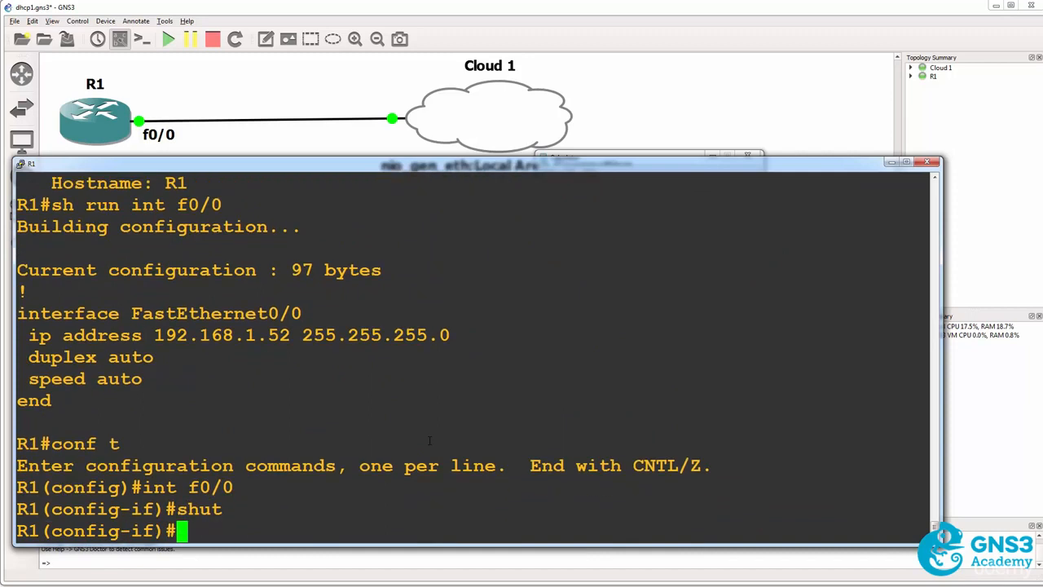
pyautogui.write('no shut')
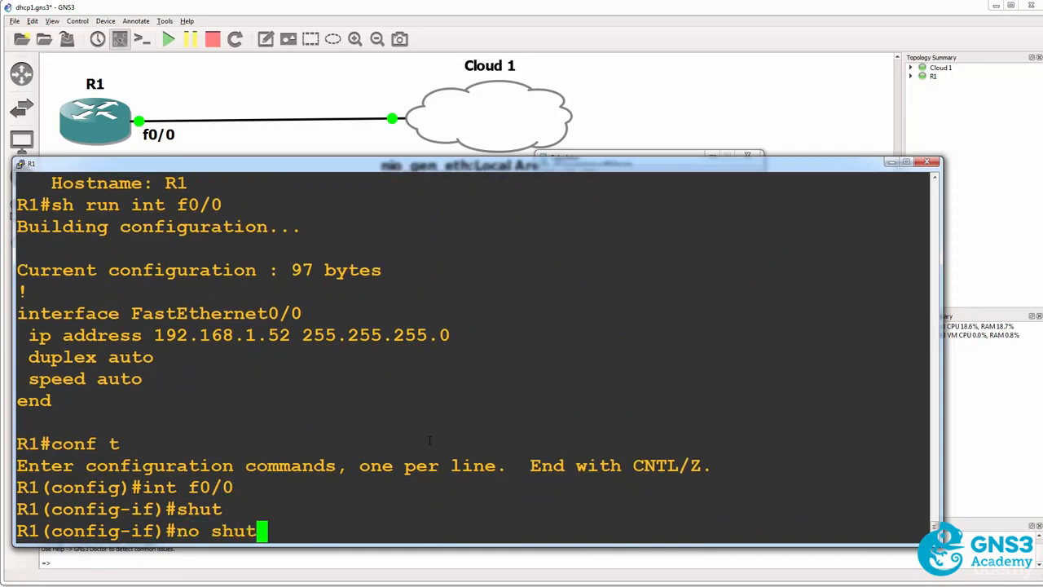
pyautogui.press('Return')
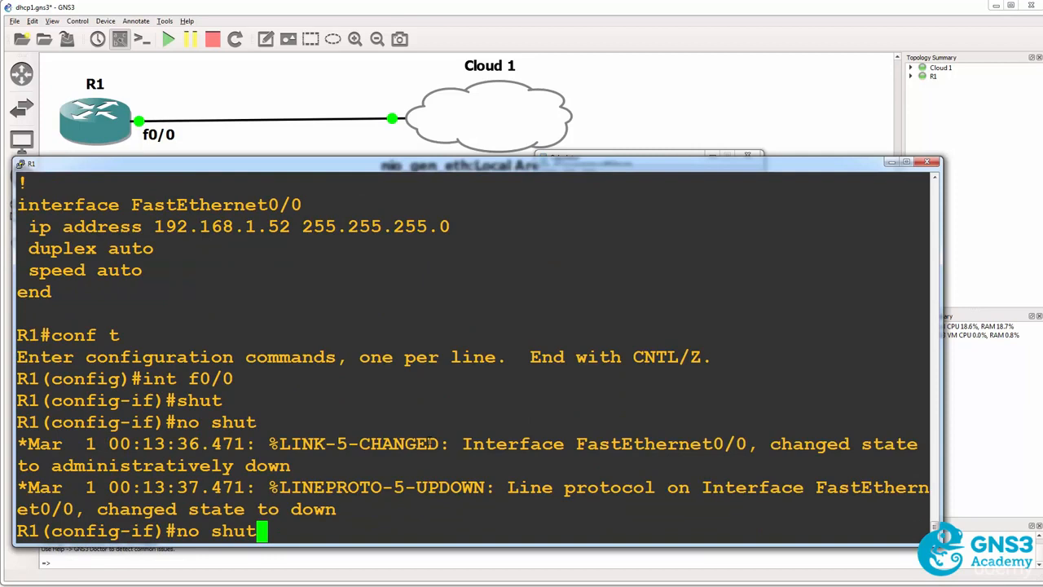
pyautogui.write('end')
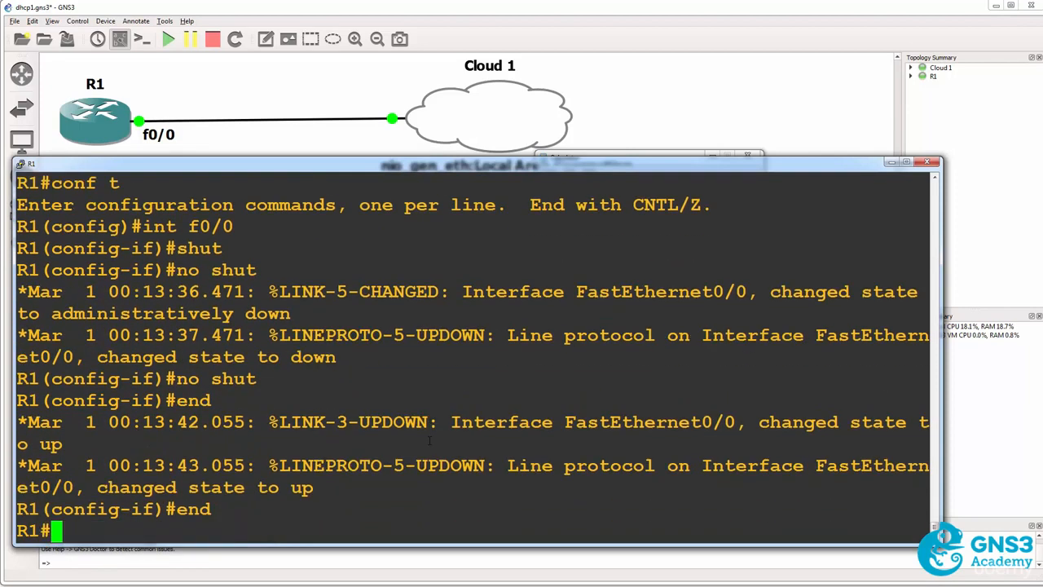
pyautogui.write('sh dhcp lease')
pyautogui.write('sh dhcp server')
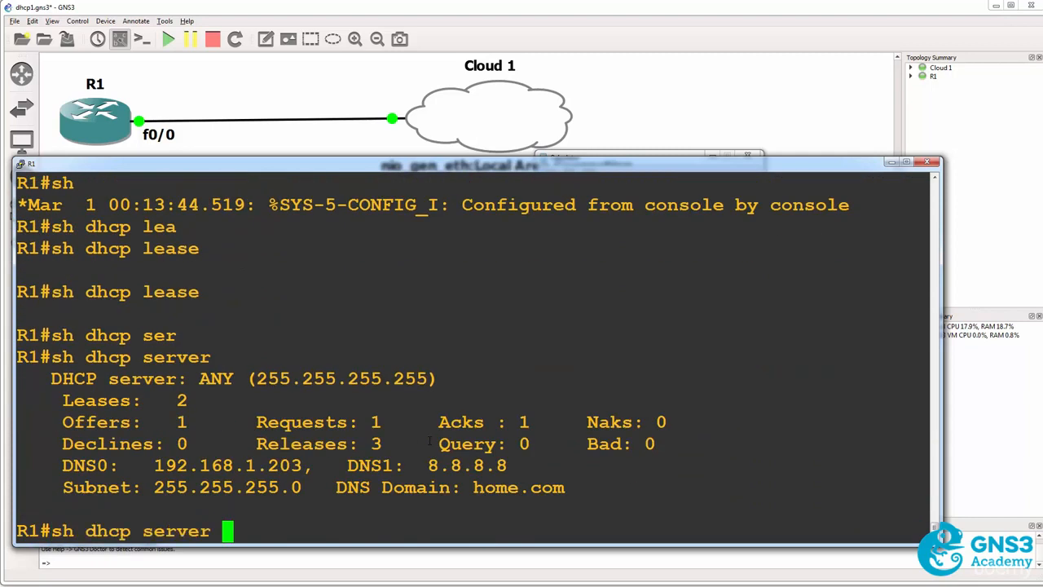
# Step: Run 'show dhcp lease' and 'show ip route' to view R1's routing table without a default gateway
pyautogui.press('Return')
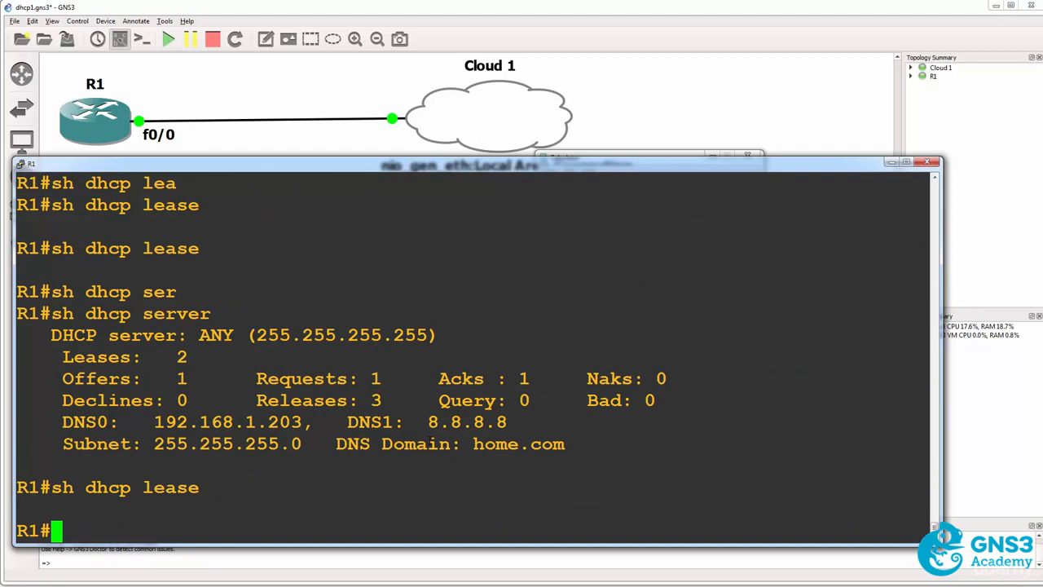
pyautogui.write('sh ip route')
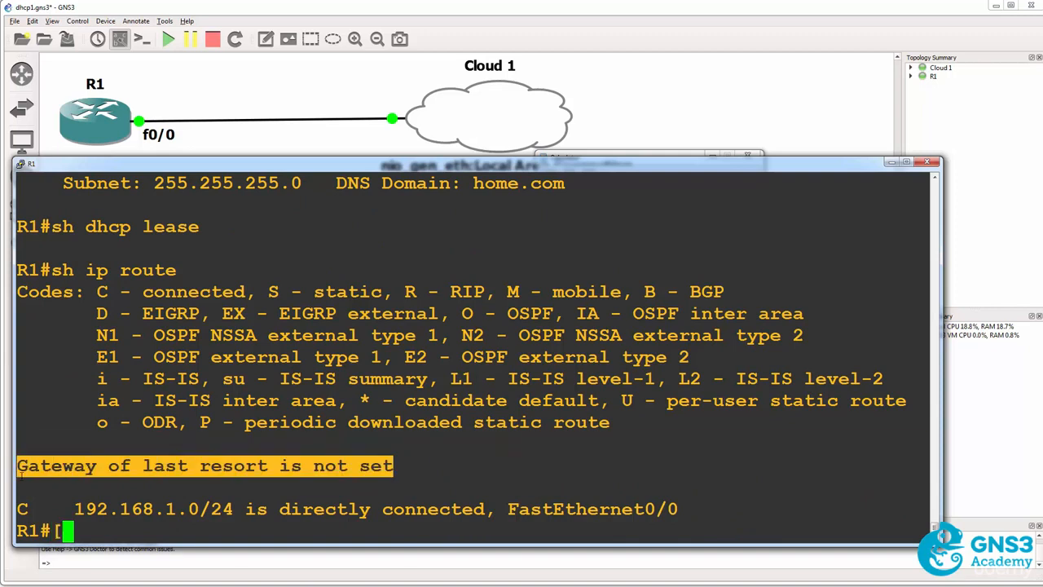
pyautogui.write('ping')
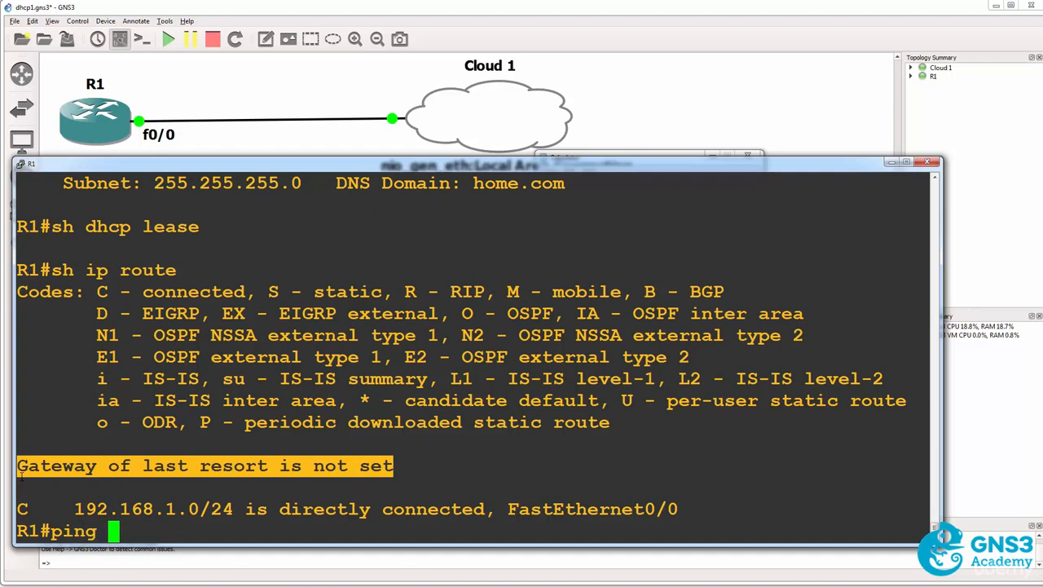
pyautogui.write('www.google.com')
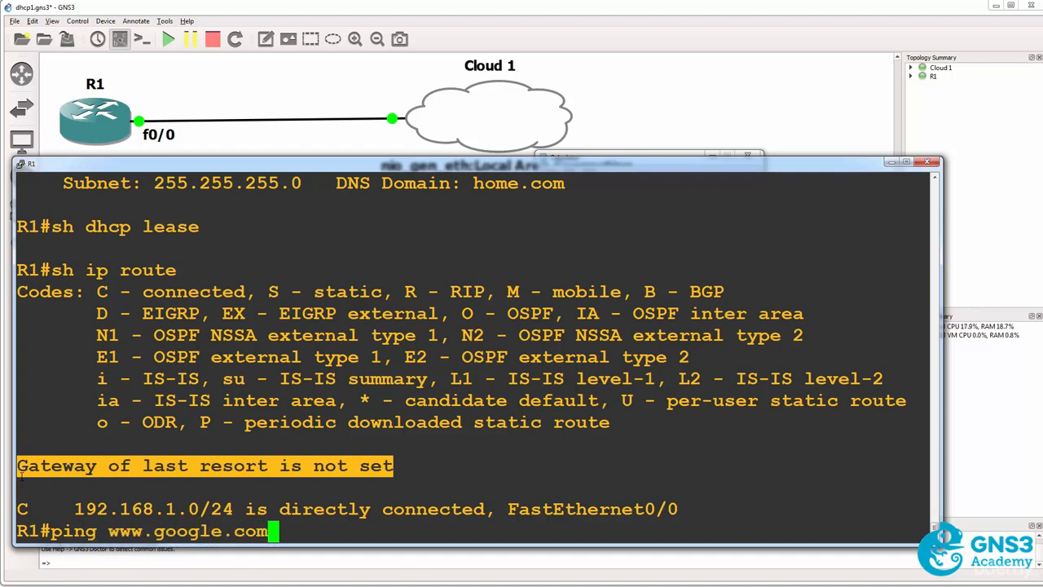
pyautogui.press('Return')
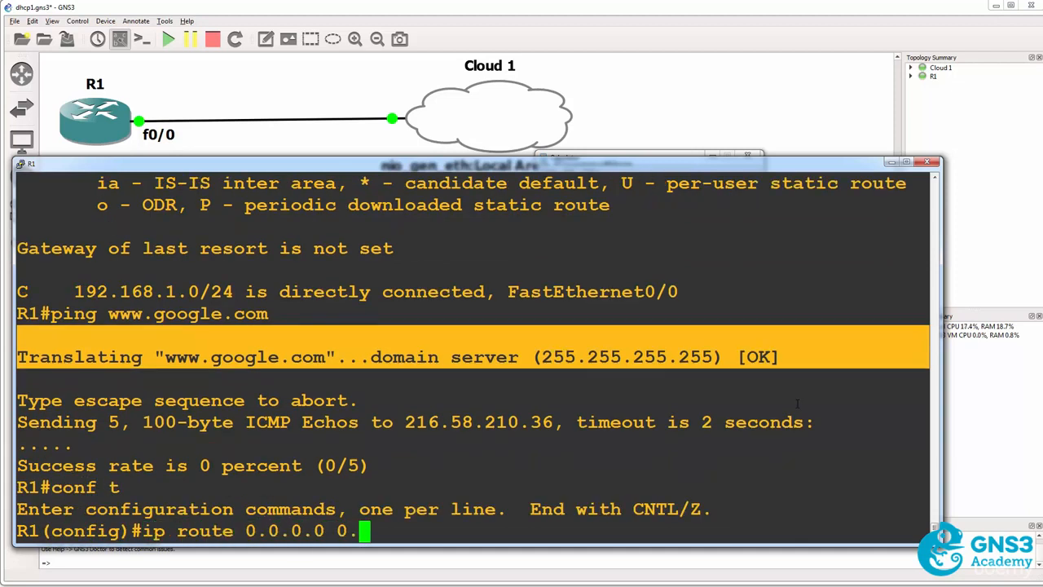
pyautogui.write('0.0.0 192.168.1.249')
pyautogui.write('ip name-server')
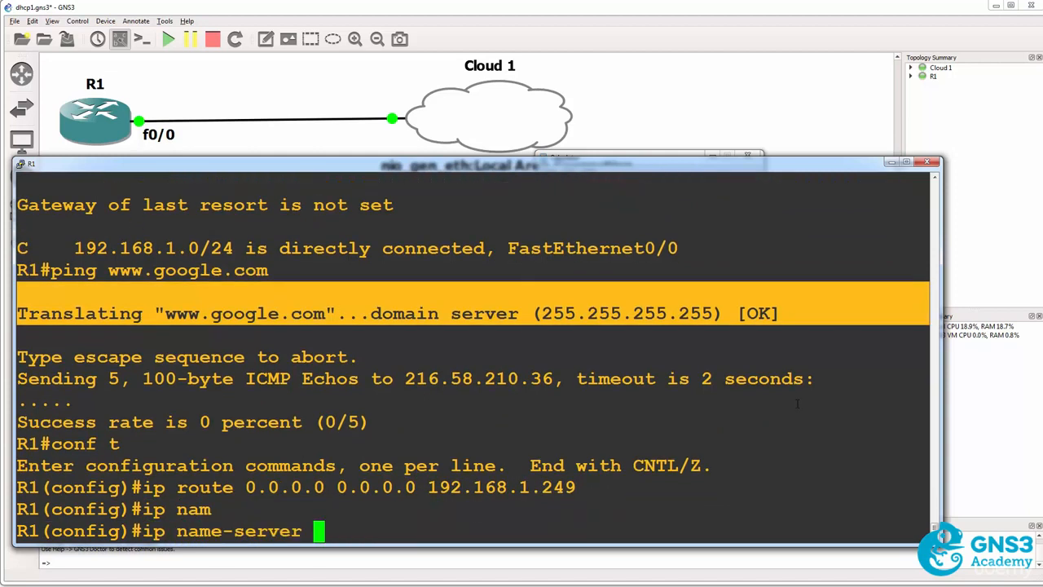
pyautogui.write('8.8.8.8')
pyautogui.write('end')
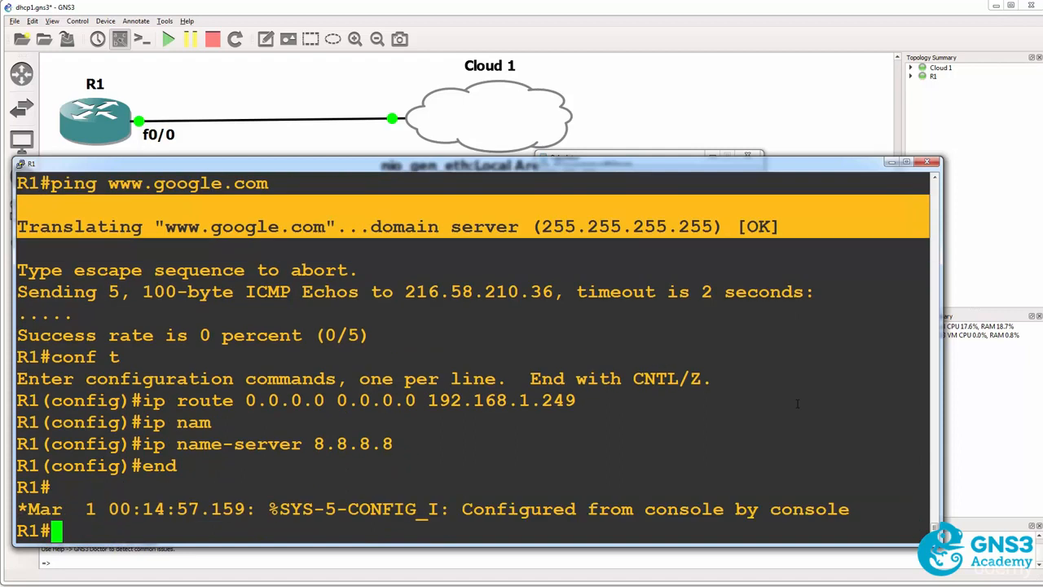
pyautogui.write('ping')
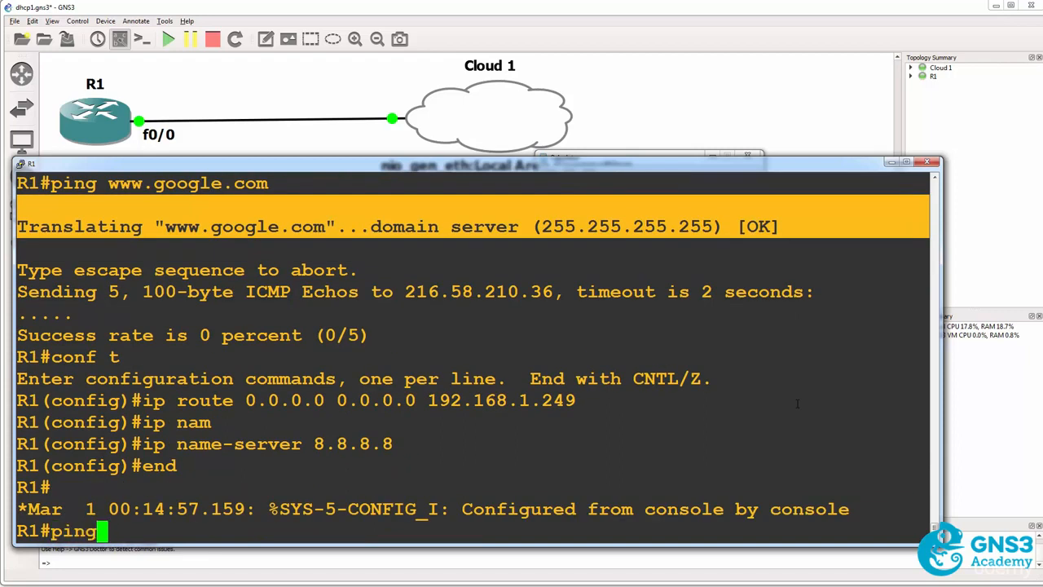
pyautogui.write('cisco.com')
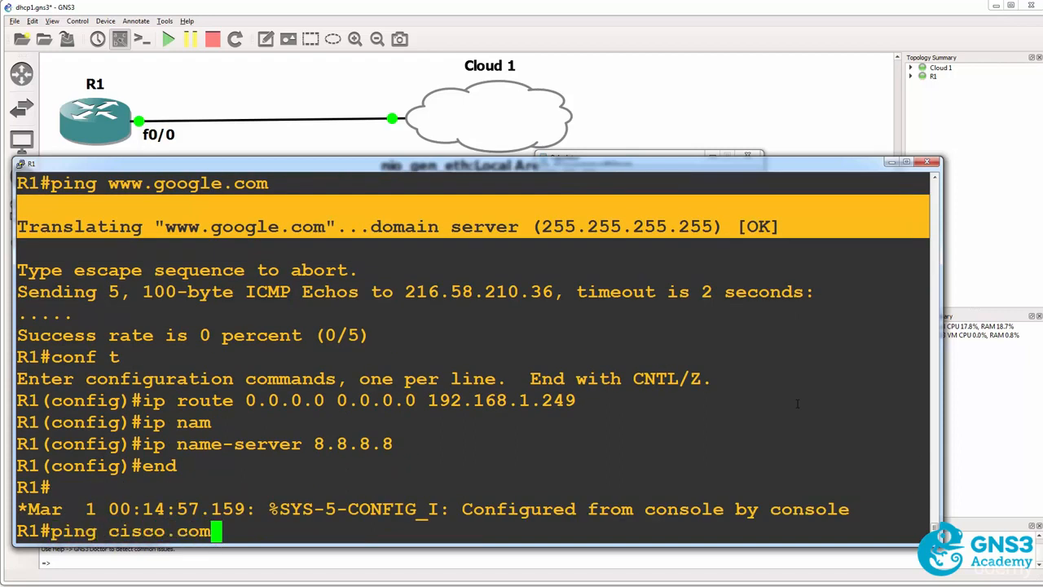
pyautogui.press('Return')
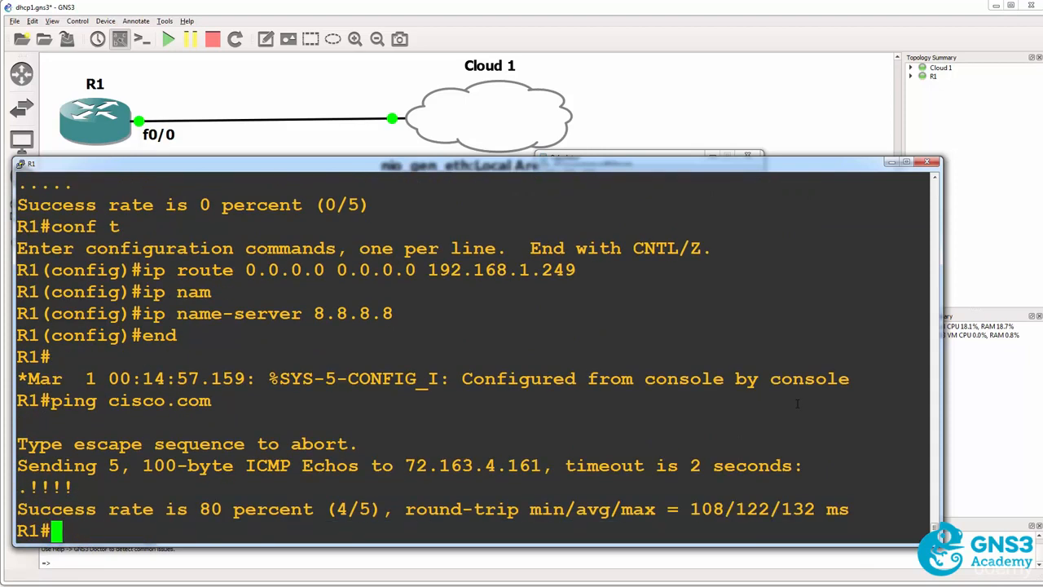
pyautogui.write('ping')
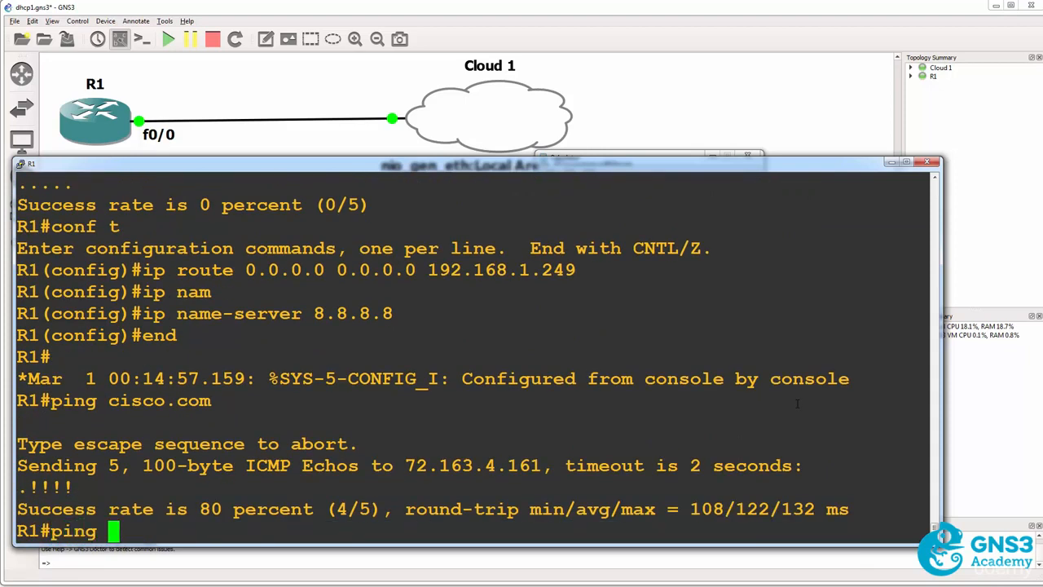
pyautogui.write('www.goog')
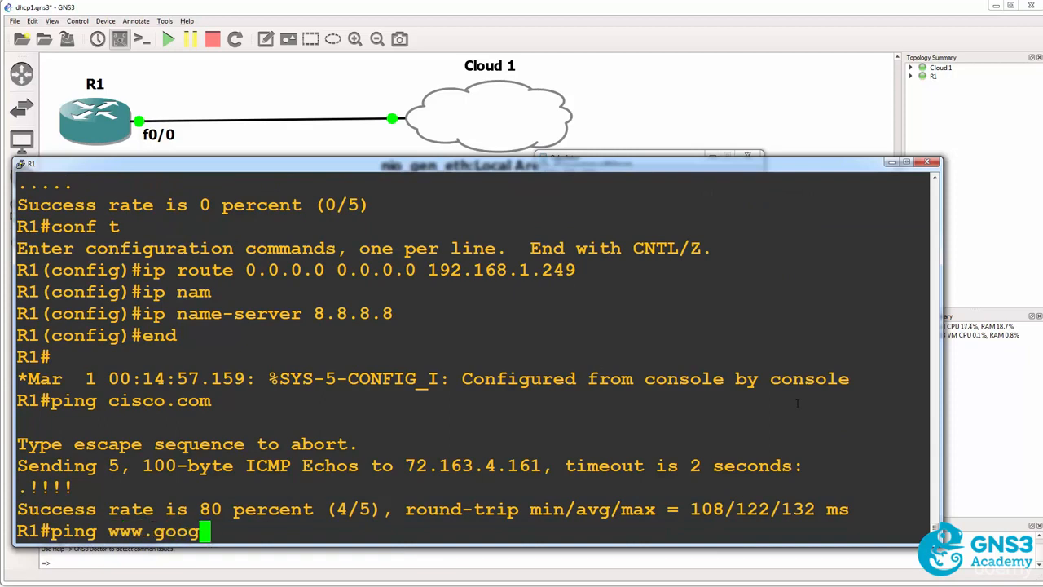
pyautogui.press('Return')
pyautogui.write('sh run int f0/0')
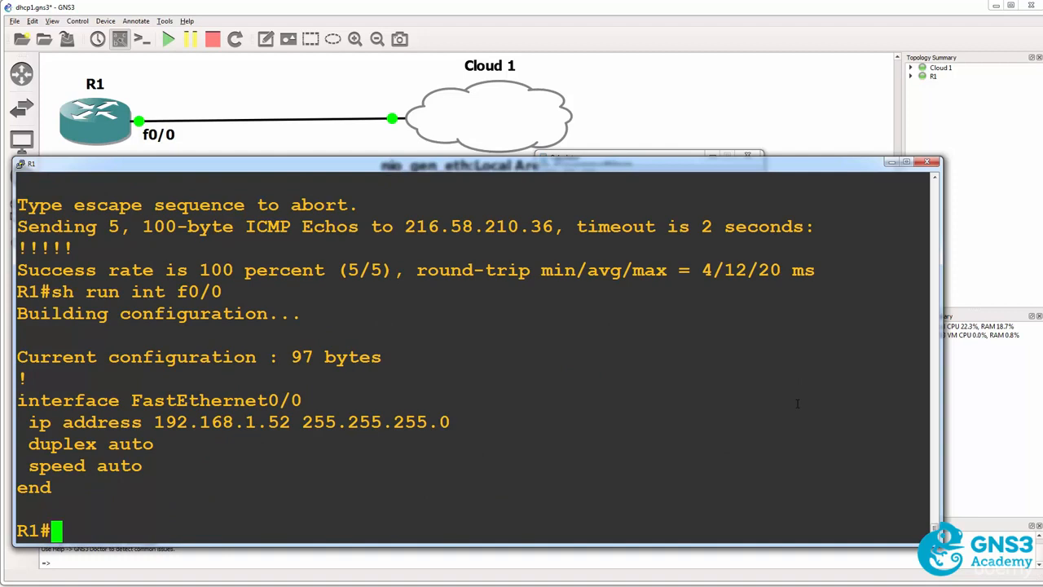
# Step: Show R1's routing table and highlight gateway of last resort 192.168.1.249
pyautogui.write('sh ip route')
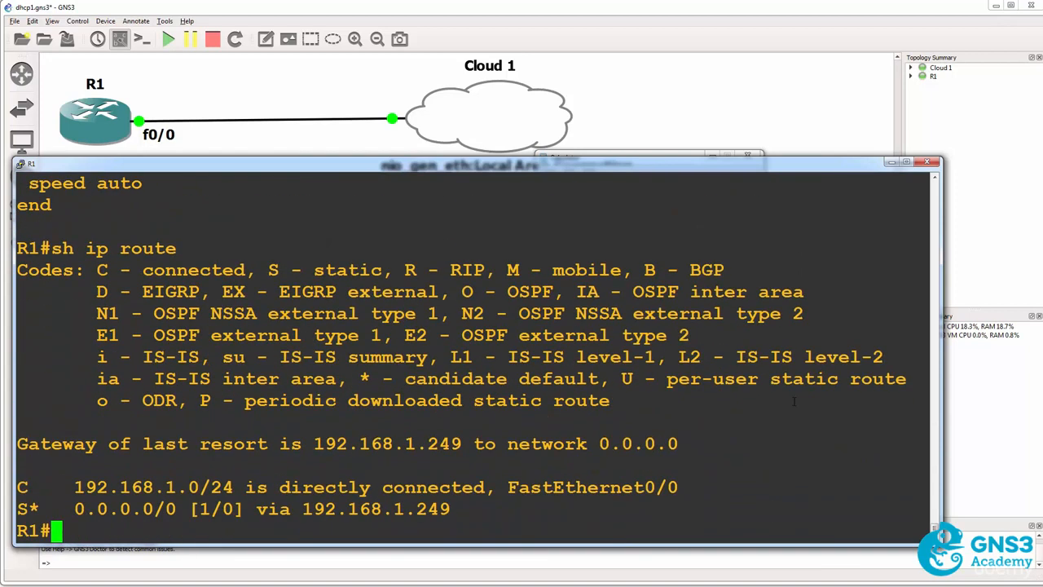
pyautogui.moveTo(142, 443); pyautogui.dragTo(481, 443)
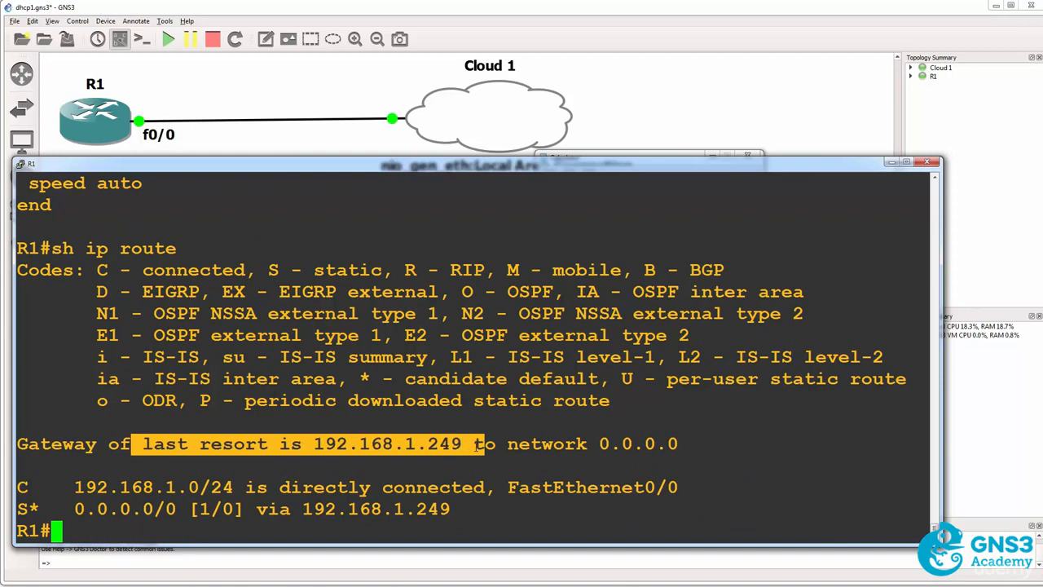